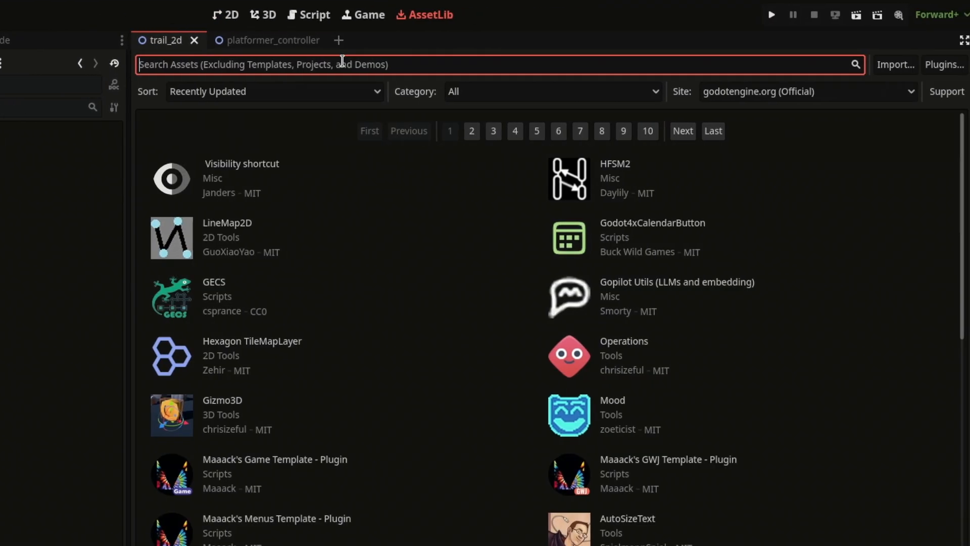
# Step: Search the Asset Library for 'trail' and start downloading the Trail2D addon
pyautogui.write('trail')
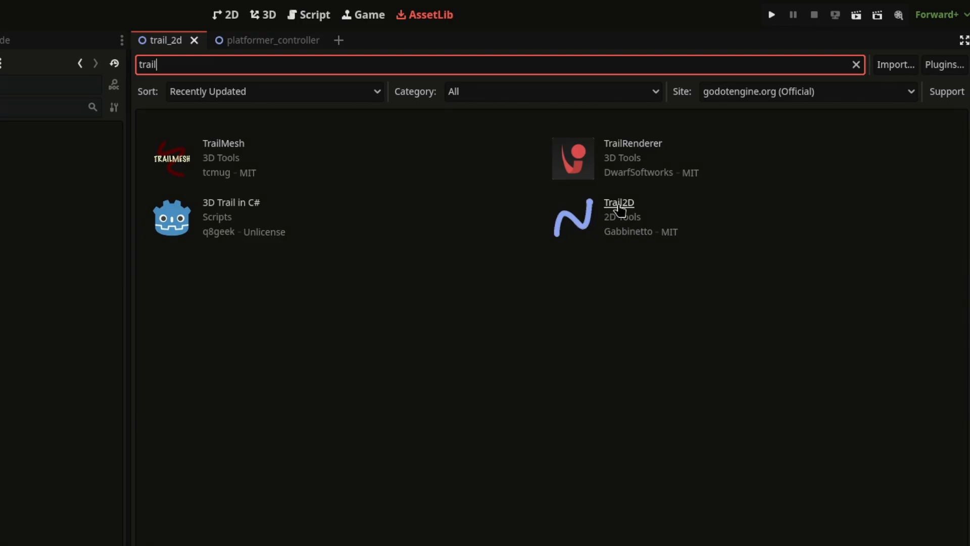
pyautogui.click(619, 202)
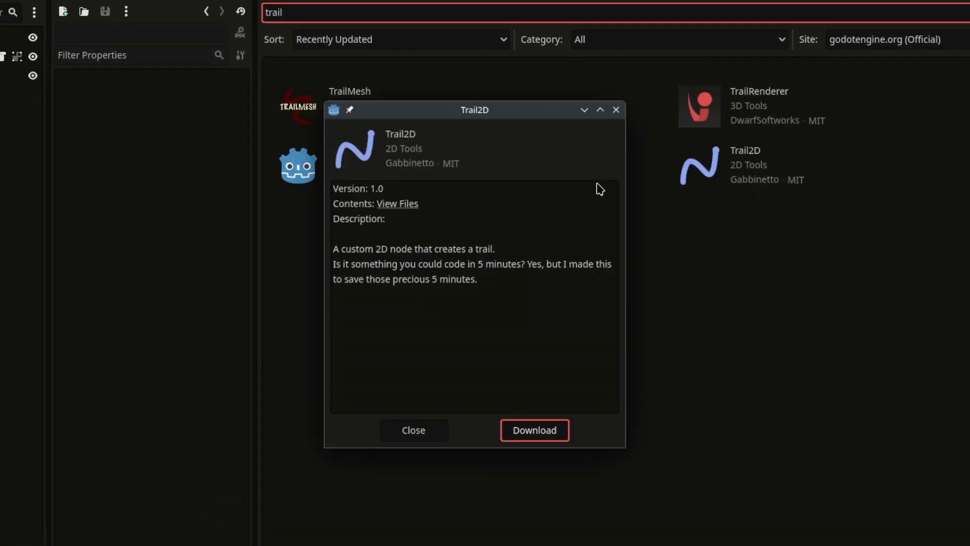
pyautogui.click(534, 430)
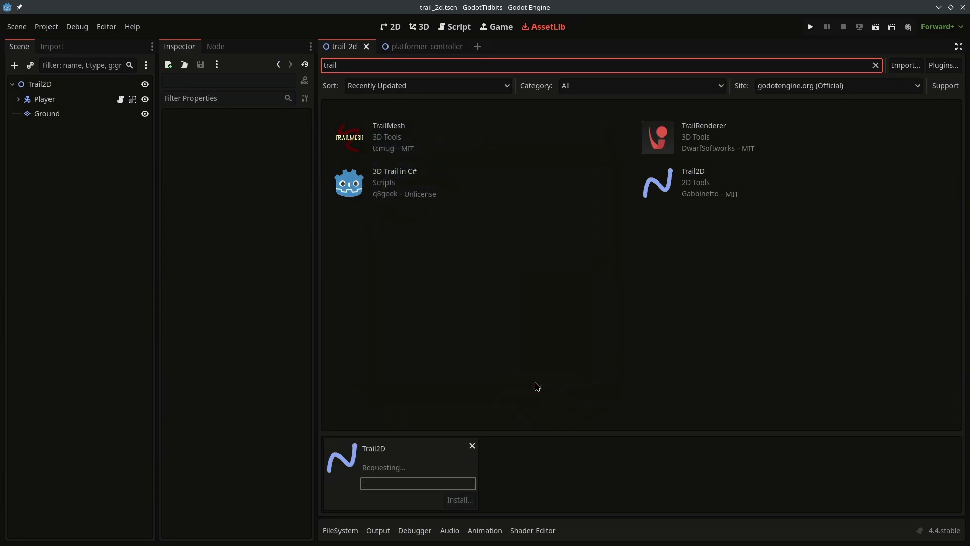
# Step: Install the downloaded Trail2D files into the project and acknowledge the success message
pyautogui.click(459, 499)
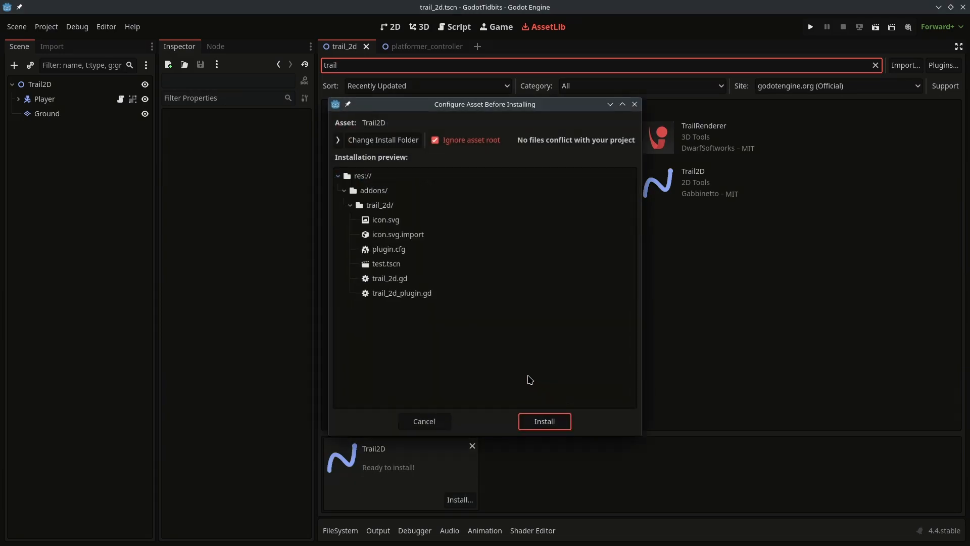
pyautogui.moveTo(484, 365)
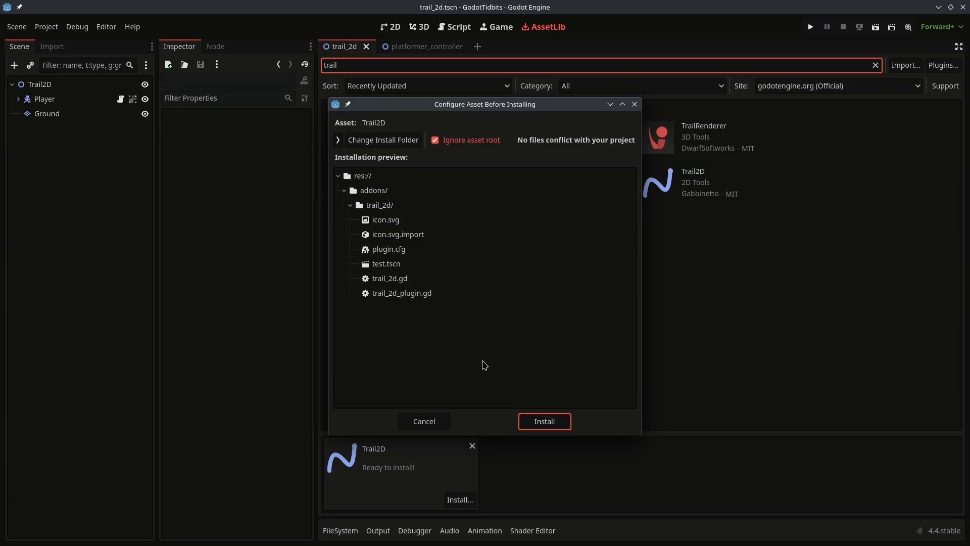
pyautogui.moveTo(515, 412)
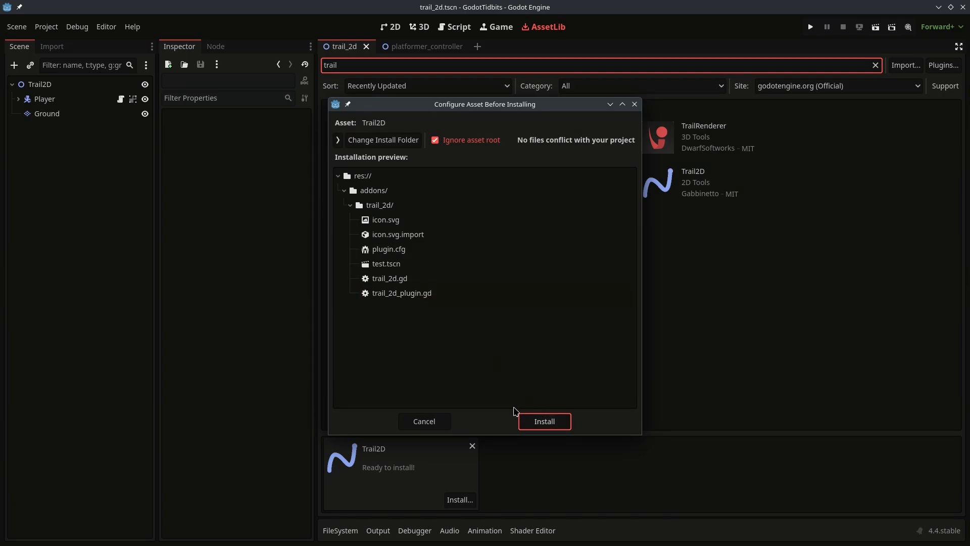
pyautogui.click(543, 421)
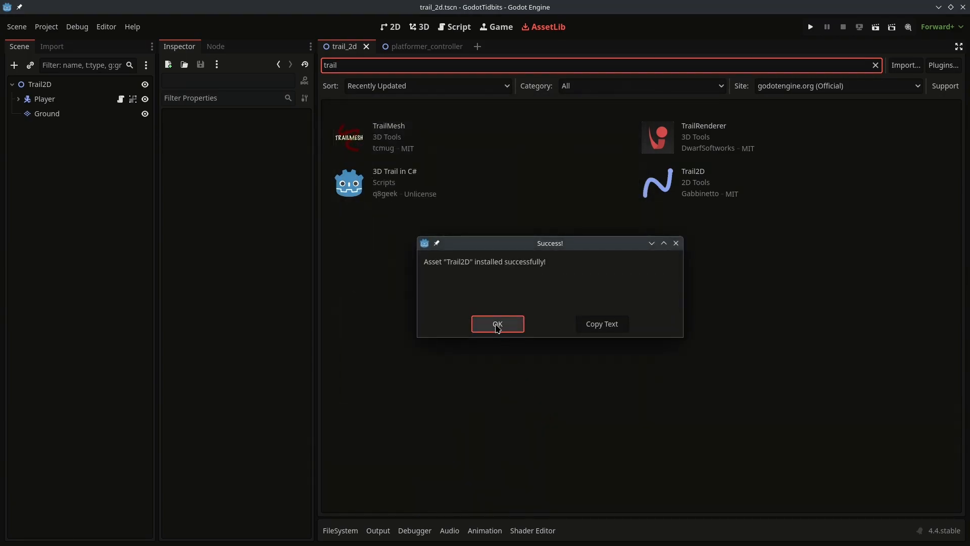
pyautogui.click(497, 323)
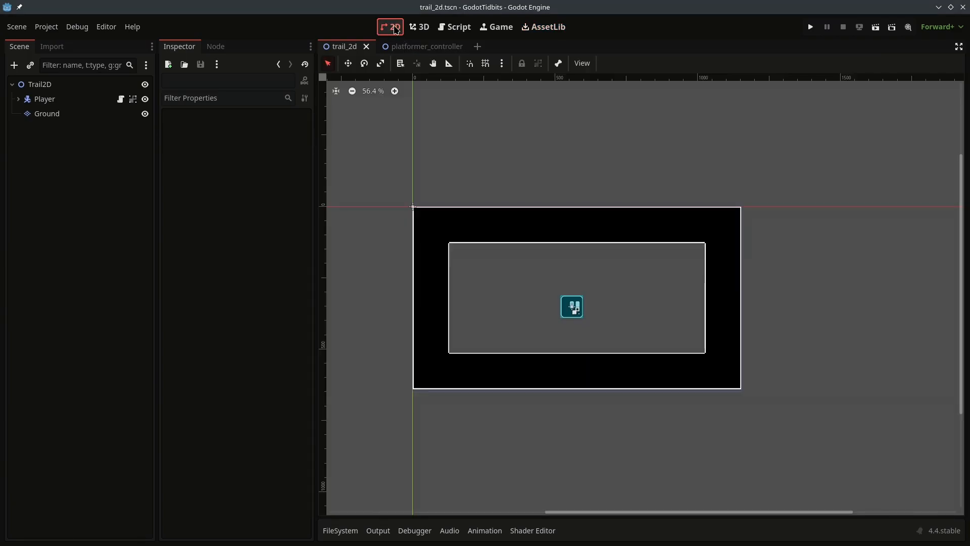
# Step: Enable Trail2D in the Plugins list of Project Settings and close the dialog
pyautogui.click(45, 26)
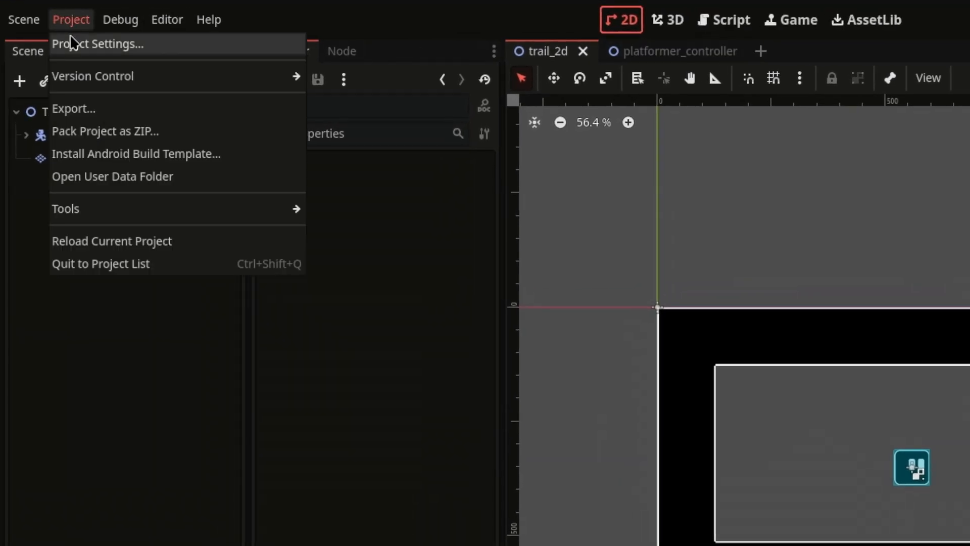
pyautogui.click(104, 43)
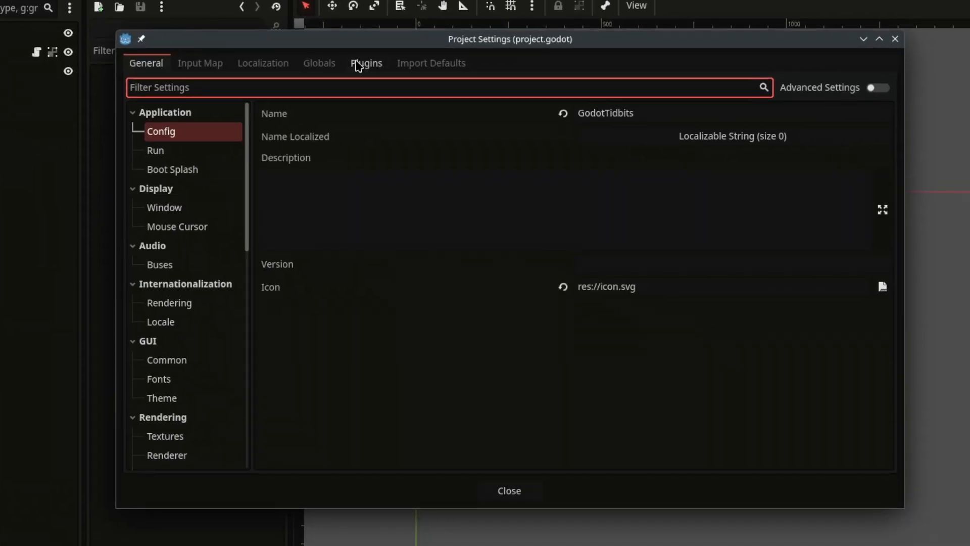
pyautogui.click(366, 63)
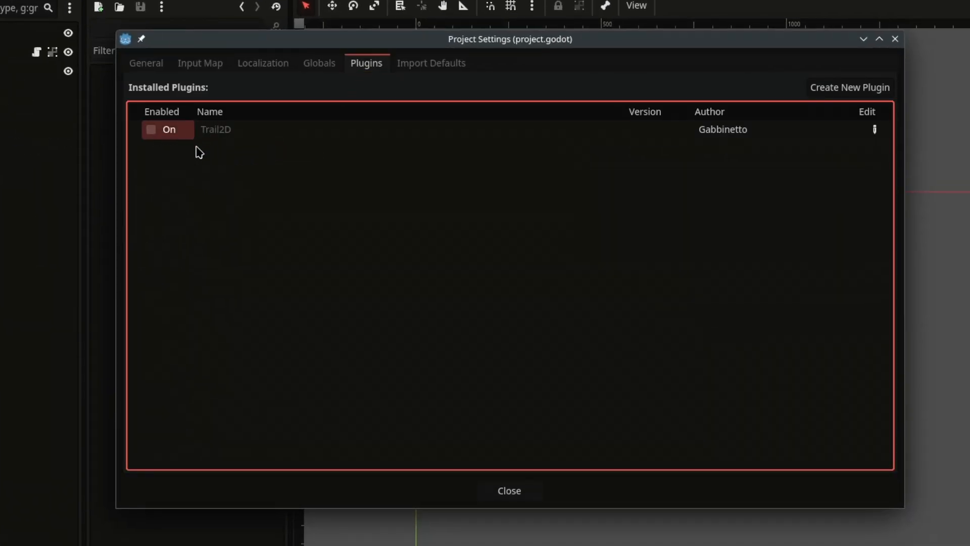
pyautogui.click(151, 129)
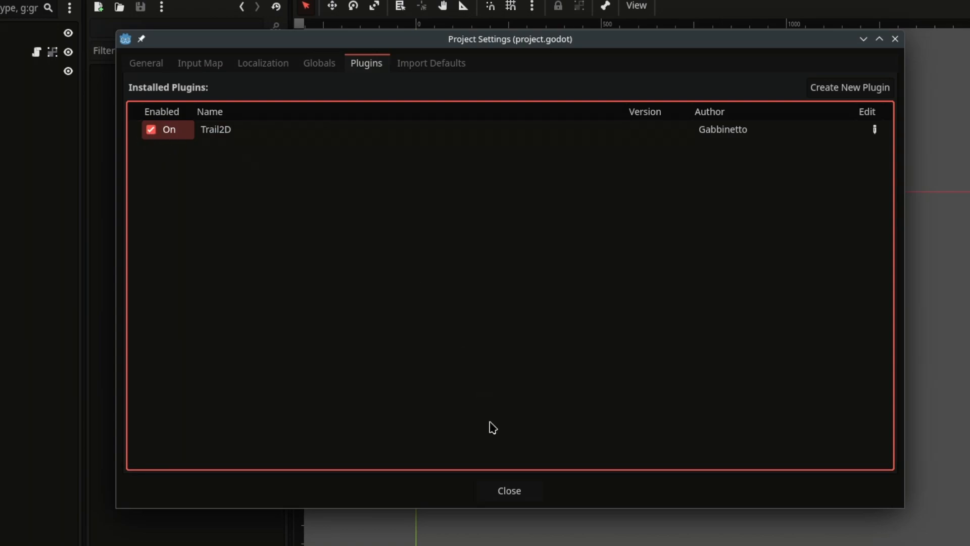
pyautogui.click(508, 490)
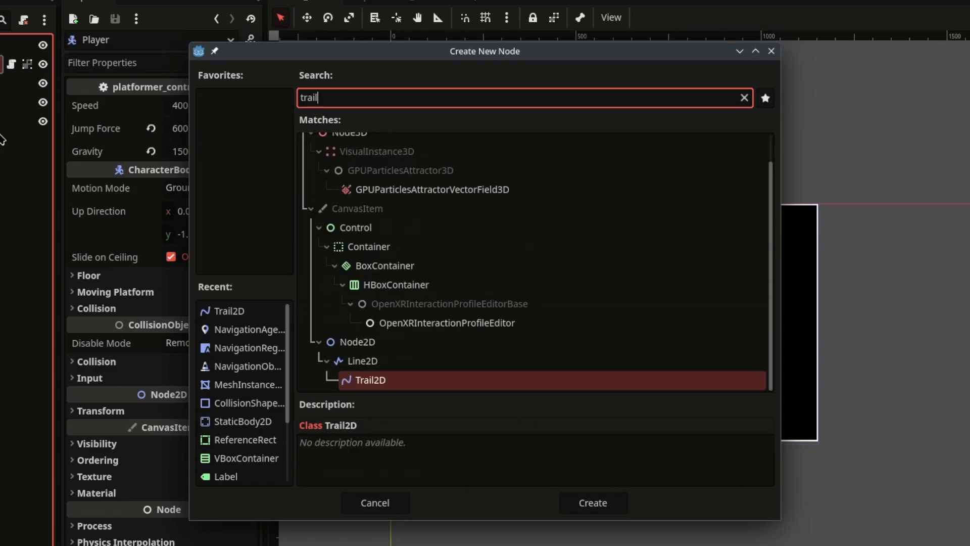
# Step: Create a Trail2D child under Player and run the game with F5 to preview it
pyautogui.click(591, 502)
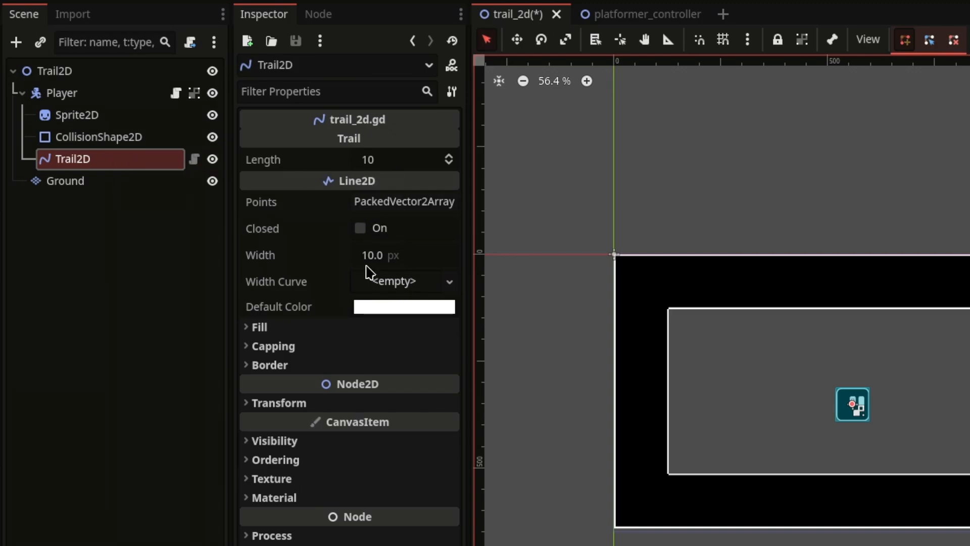
pyautogui.press('F5')
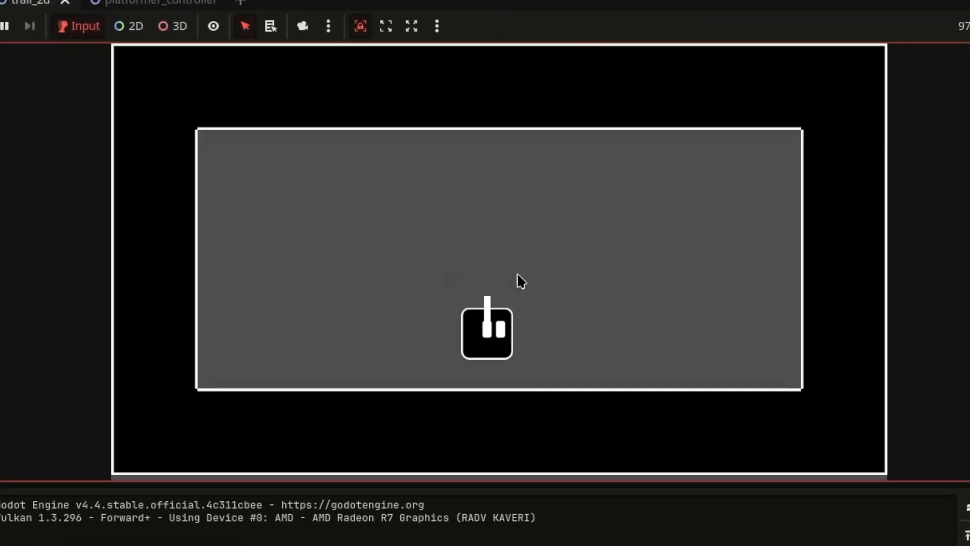
pyautogui.moveTo(443, 390)
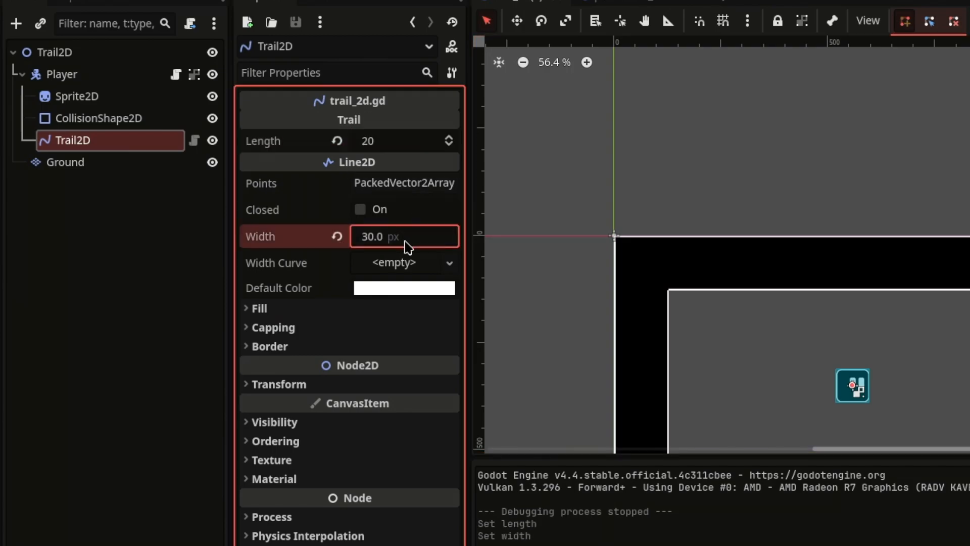
# Step: Give the Trail2D, now length 20 and width 30 px, a new tapering Width Curve
pyautogui.click(403, 263)
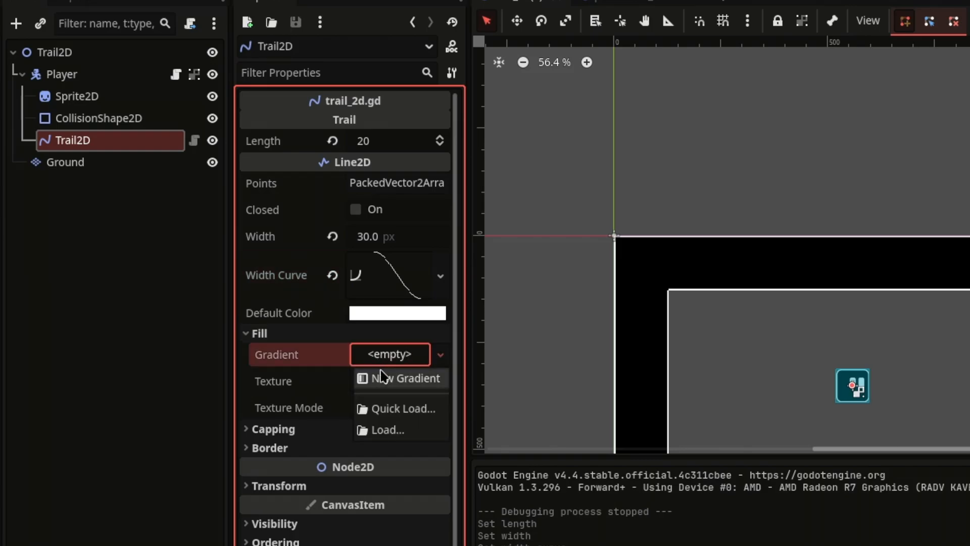
# Step: Assign a new recolored Gradient to the trail Fill and change its capping mode
pyautogui.click(406, 377)
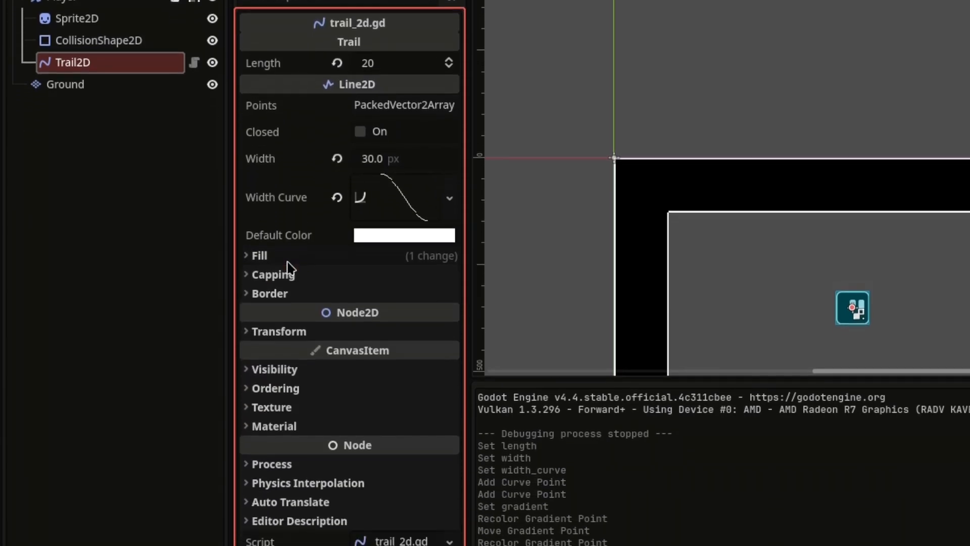
pyautogui.click(273, 274)
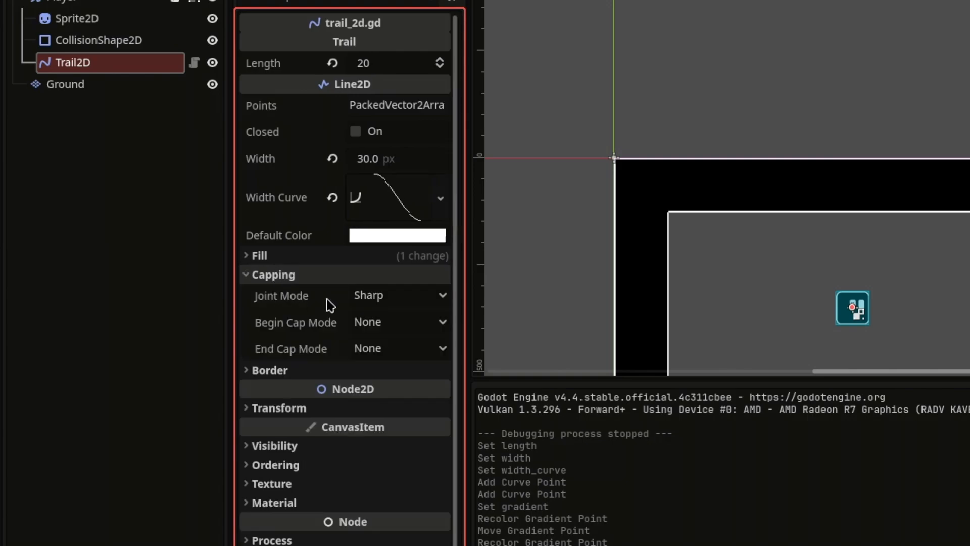
pyautogui.click(273, 275)
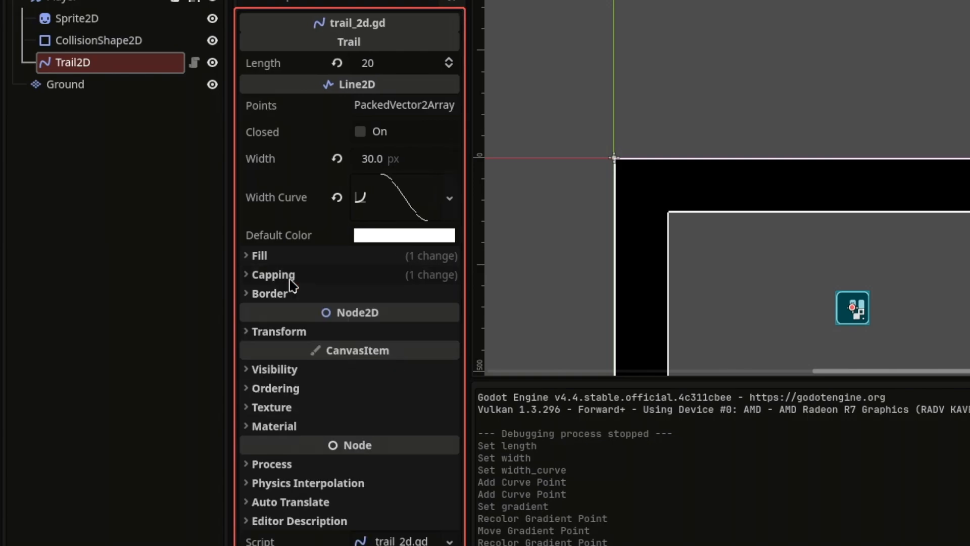
# Step: Raise the Trail2D node's Z Index under CanvasItem Ordering
pyautogui.click(275, 388)
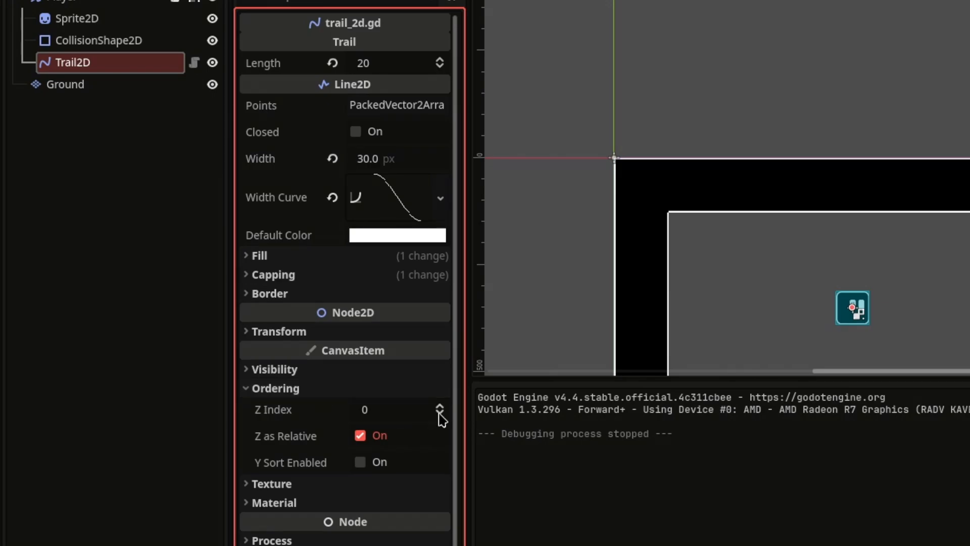
pyautogui.click(274, 388)
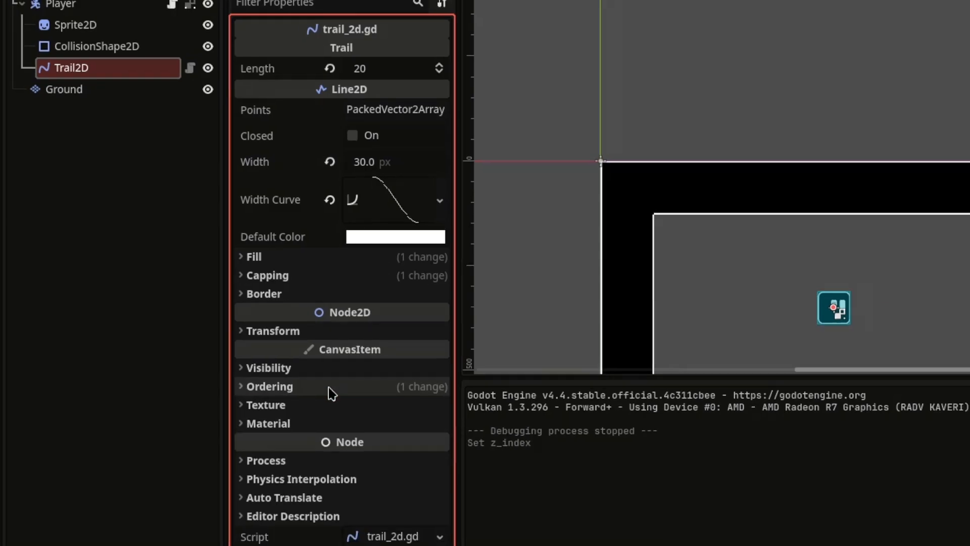